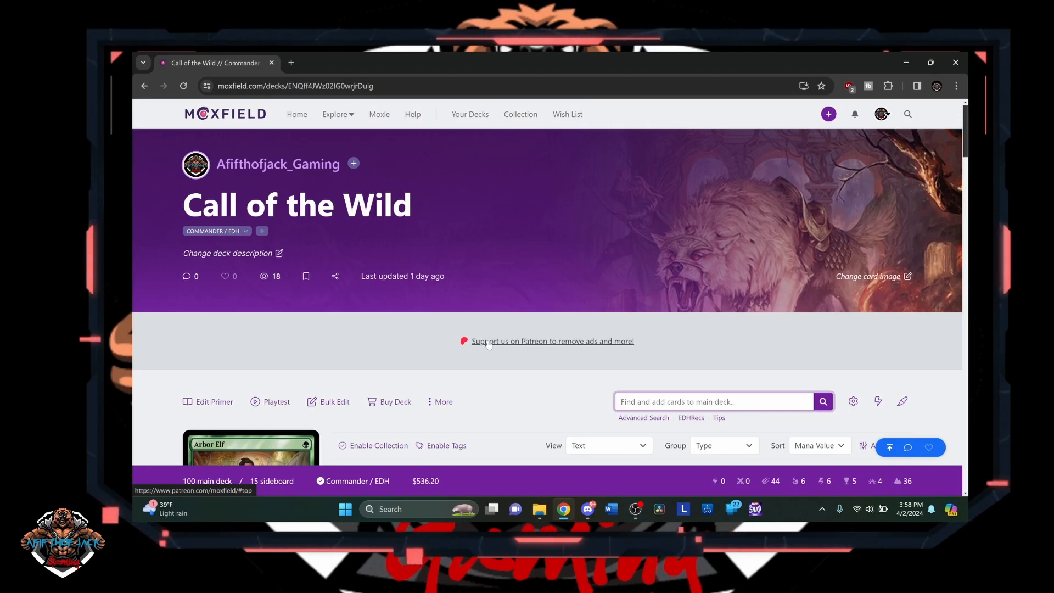
- Open the details popup for commander Voja, Jaws of the Conclave
{"action": "scroll", "scroll_direction": "down", "scroll_amount": 3}
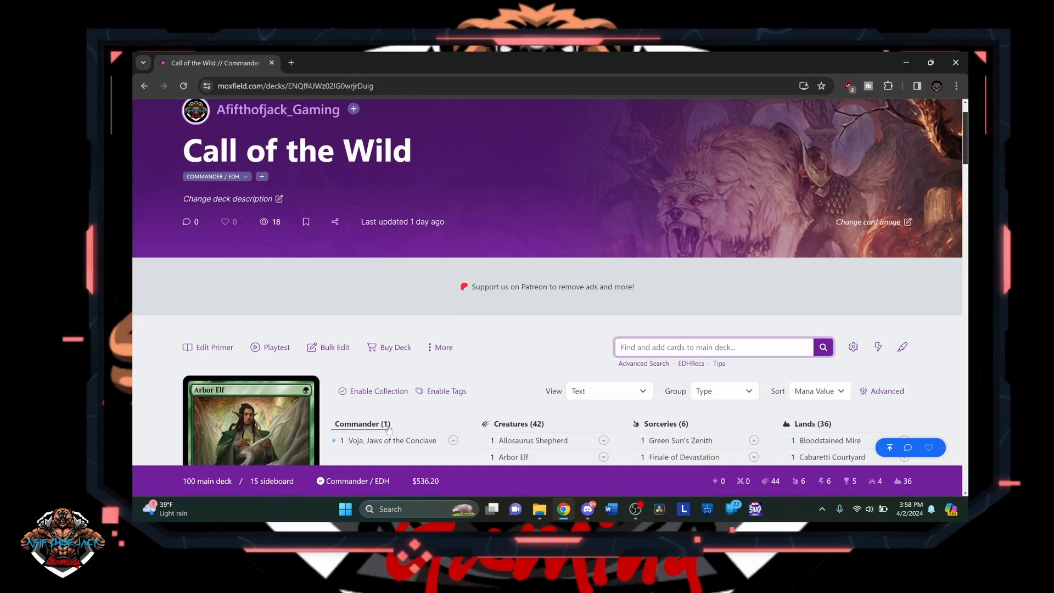
{"action": "left_click", "coordinate": [388, 440]}
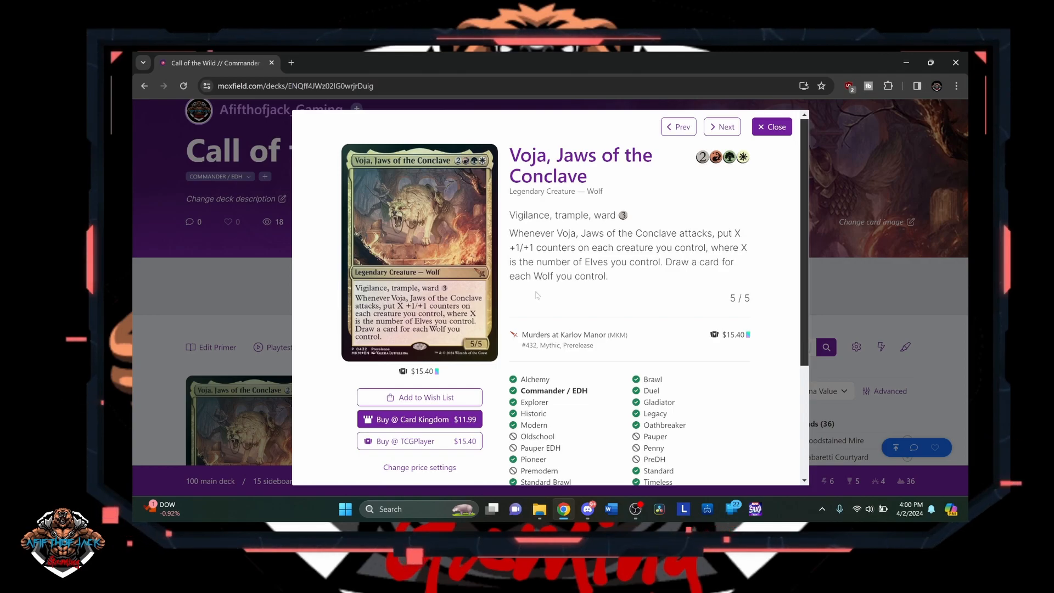
- Close the Voja popup and scroll down through the lands list
{"action": "left_click", "coordinate": [771, 127]}
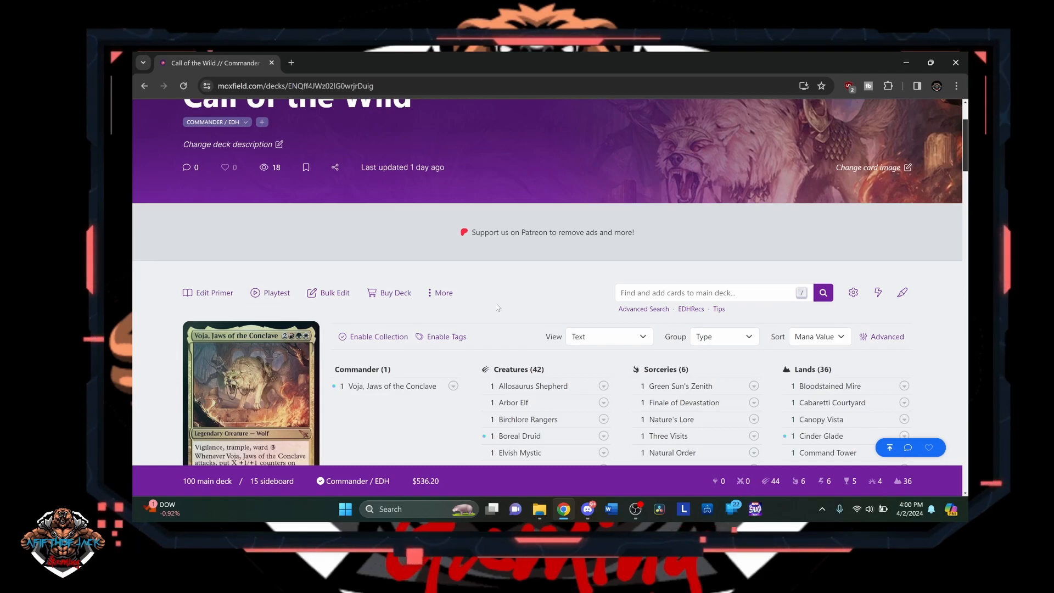
{"action": "mouse_move", "coordinate": [680, 386]}
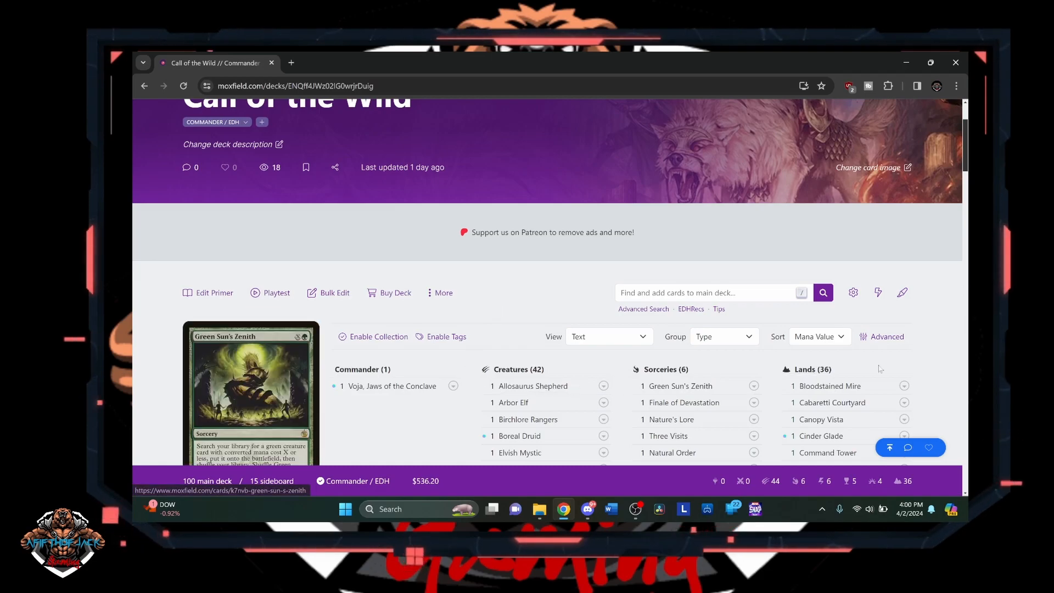
{"action": "scroll", "scroll_direction": "down", "scroll_amount": 3}
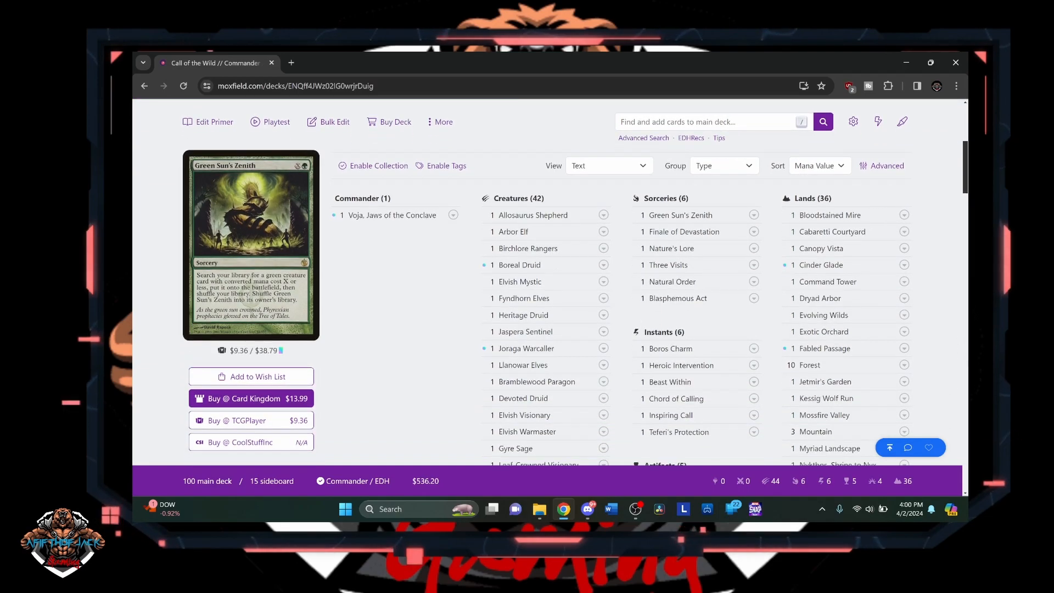
{"action": "mouse_move", "coordinate": [942, 282]}
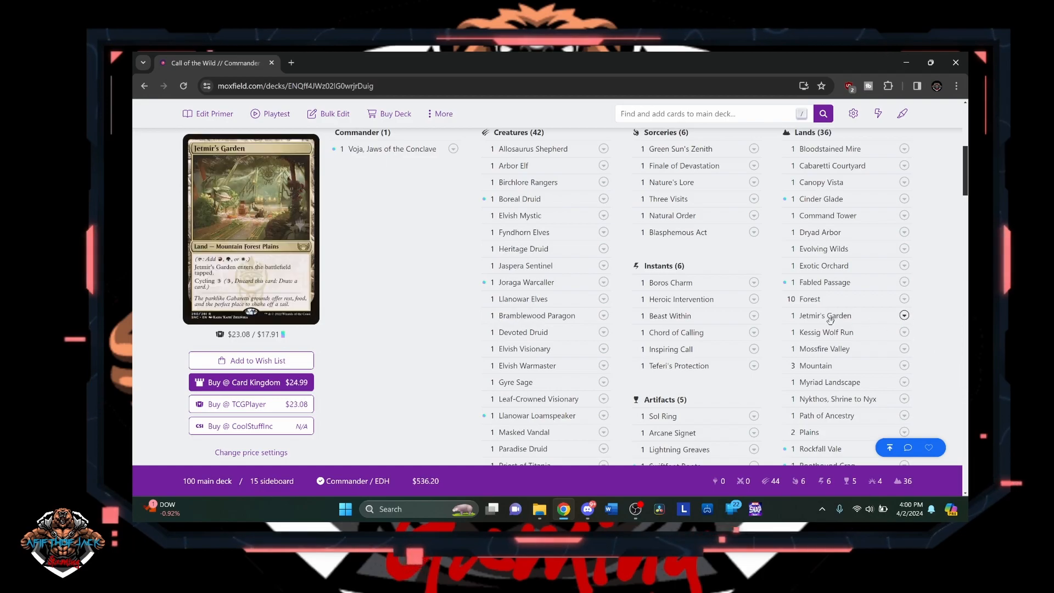
{"action": "mouse_move", "coordinate": [826, 332]}
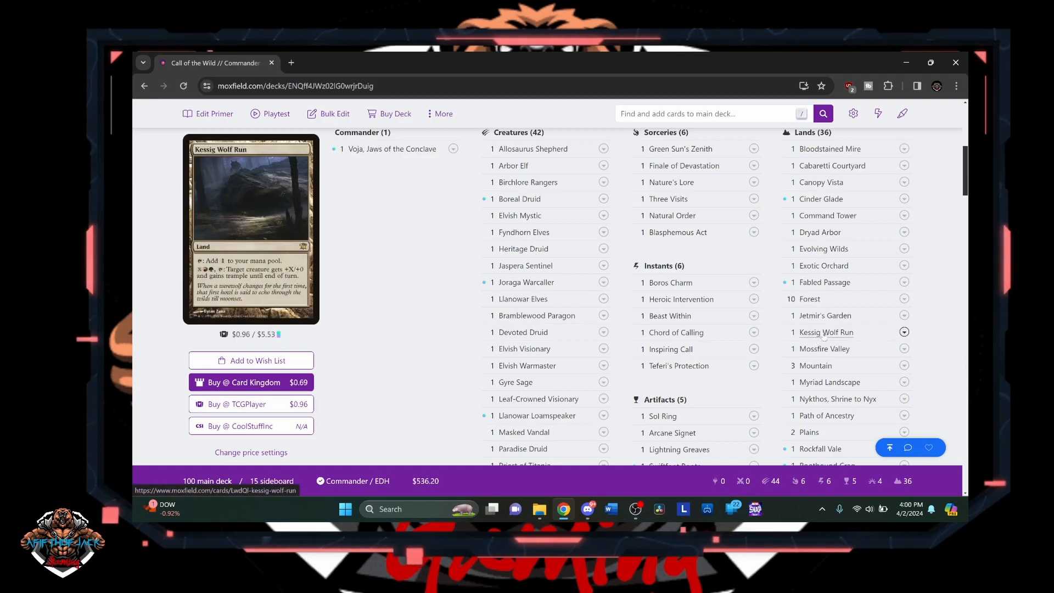
{"action": "mouse_move", "coordinate": [814, 366]}
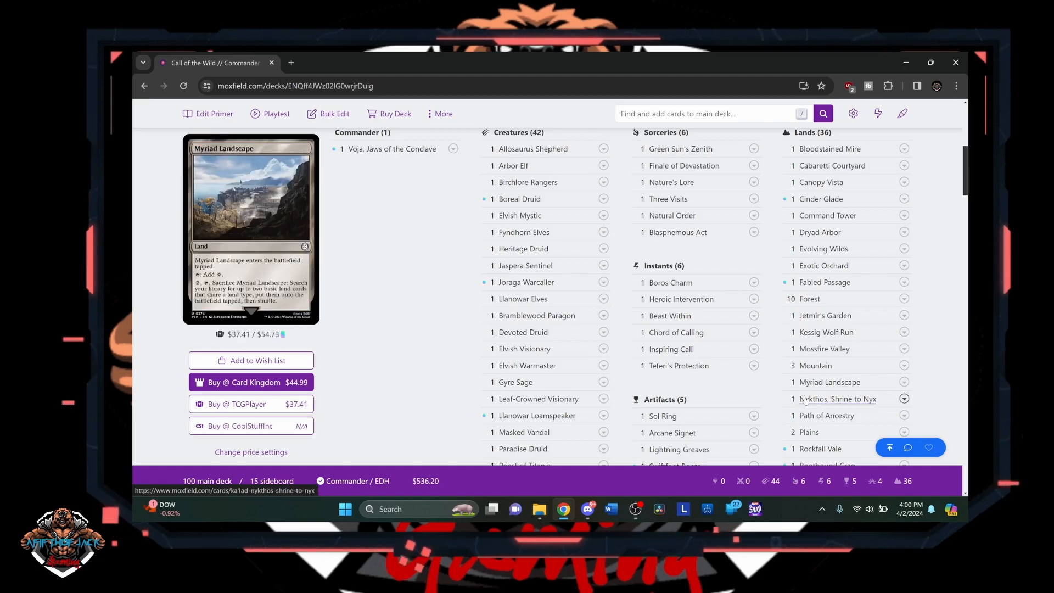
{"action": "mouse_move", "coordinate": [805, 404]}
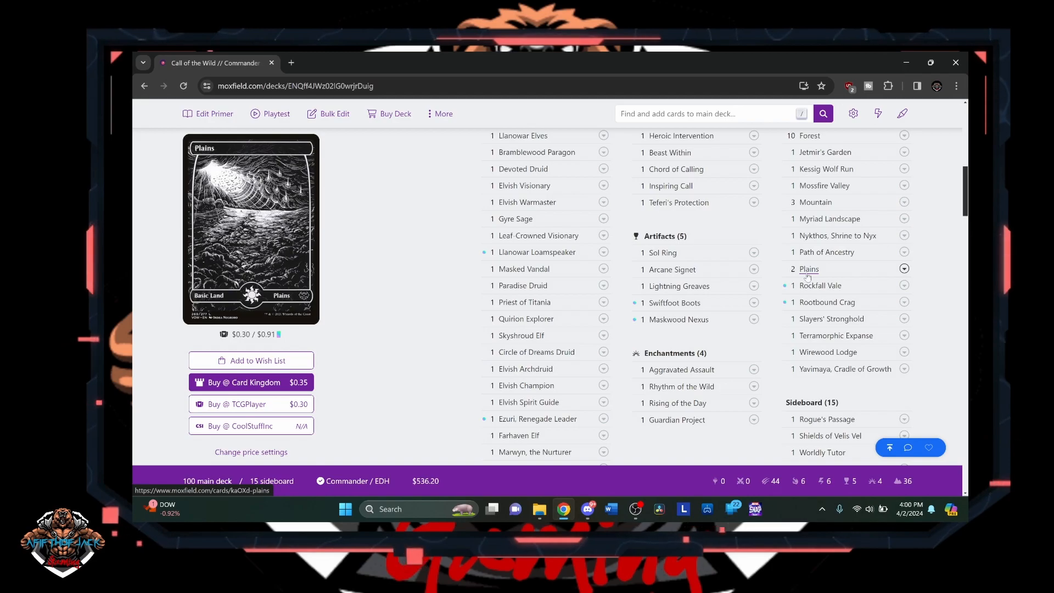
{"action": "mouse_move", "coordinate": [827, 305]}
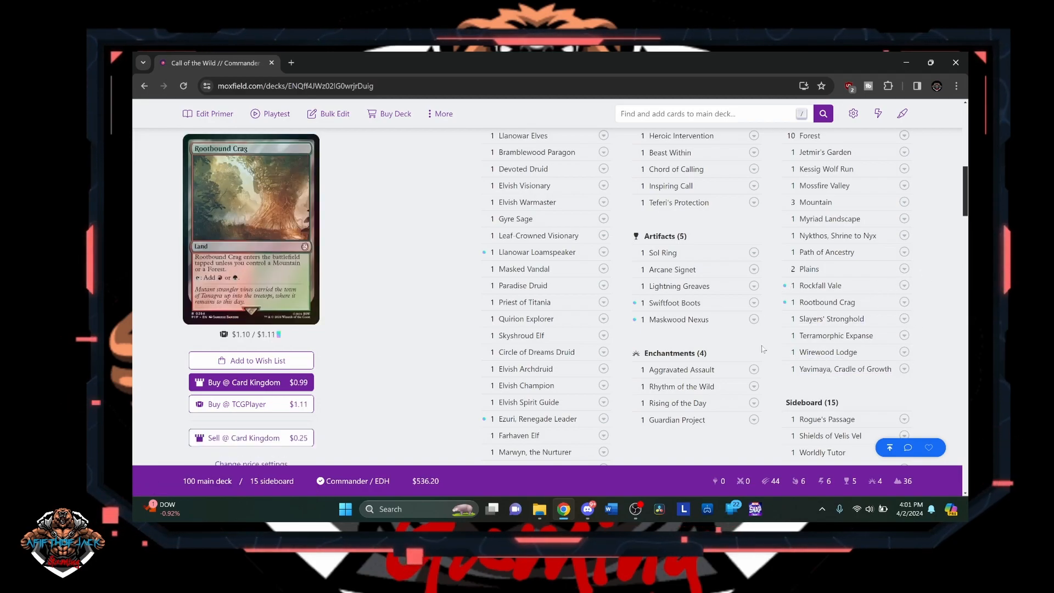
{"action": "mouse_move", "coordinate": [677, 374]}
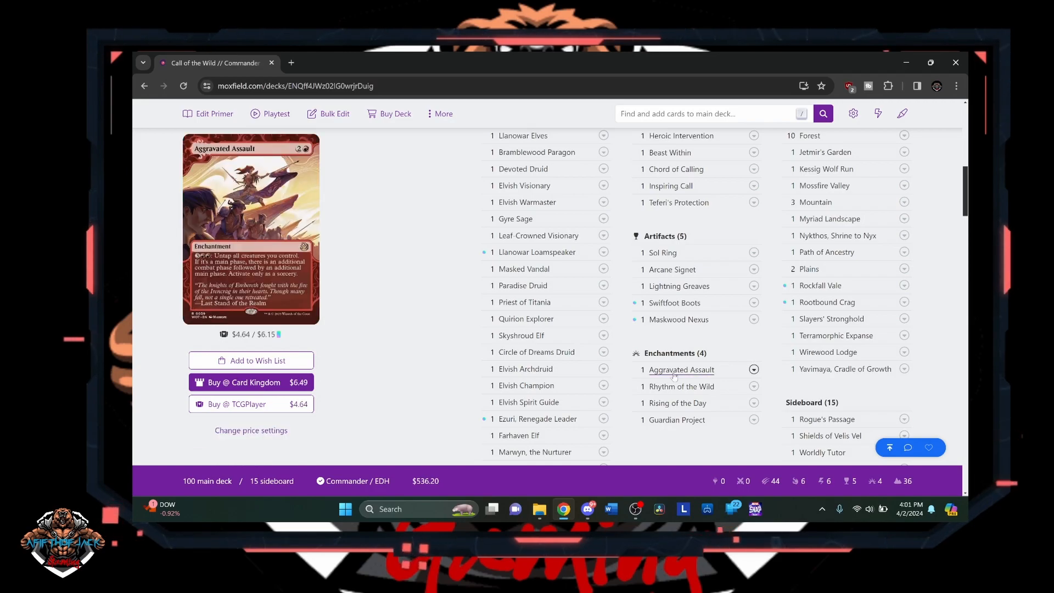
{"action": "mouse_move", "coordinate": [675, 374]}
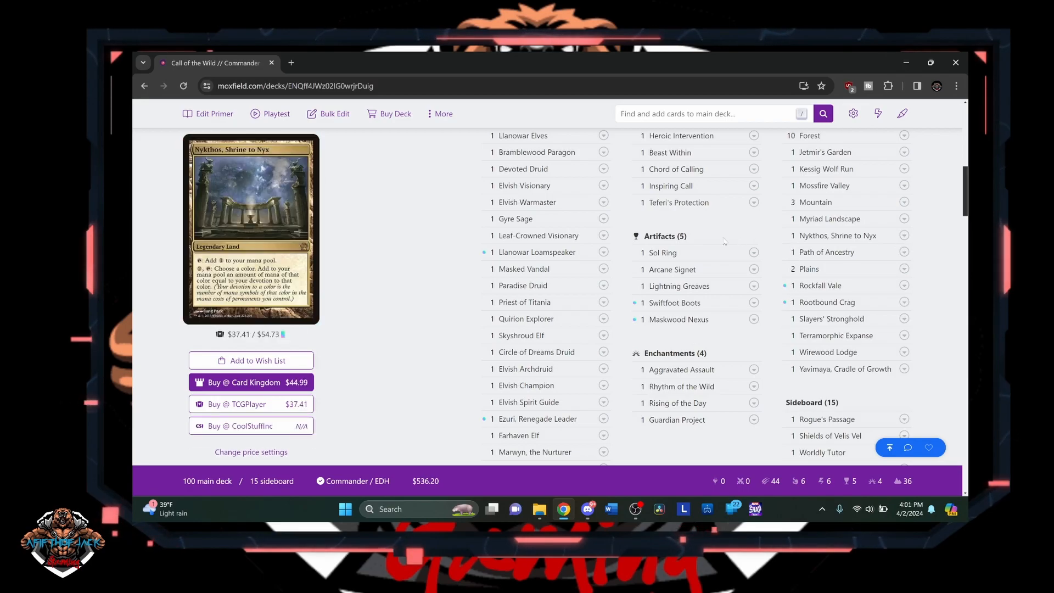
{"action": "mouse_move", "coordinate": [671, 270]}
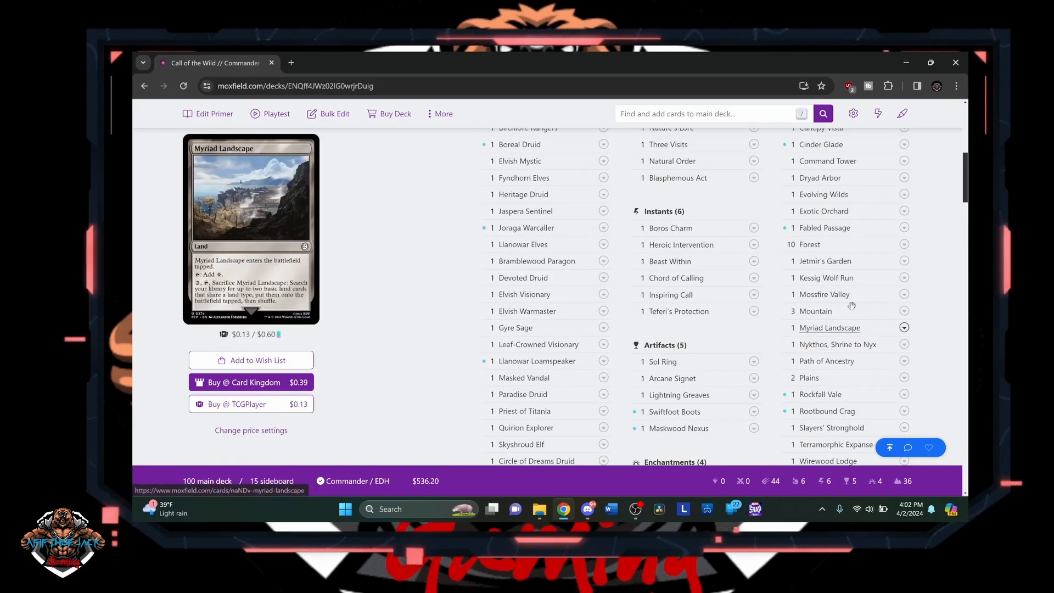
{"action": "mouse_move", "coordinate": [670, 228]}
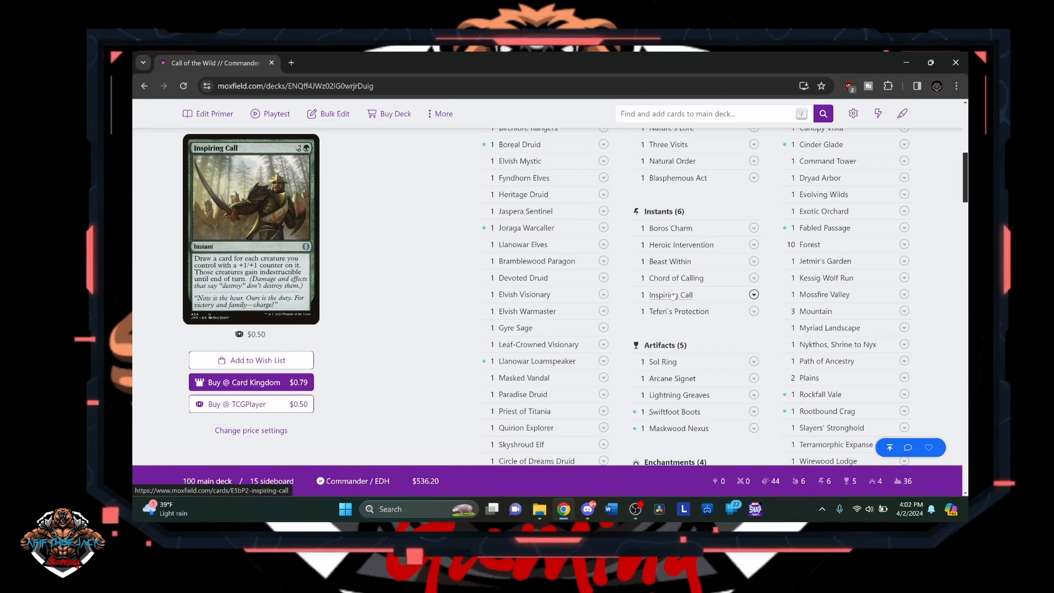
{"action": "mouse_move", "coordinate": [678, 312]}
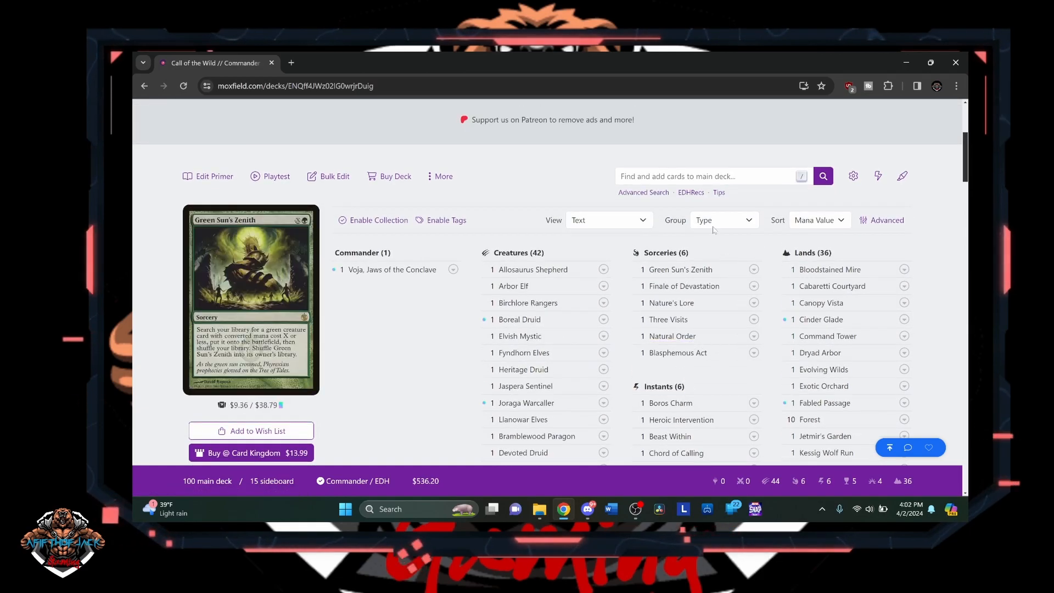
{"action": "mouse_move", "coordinate": [680, 272]}
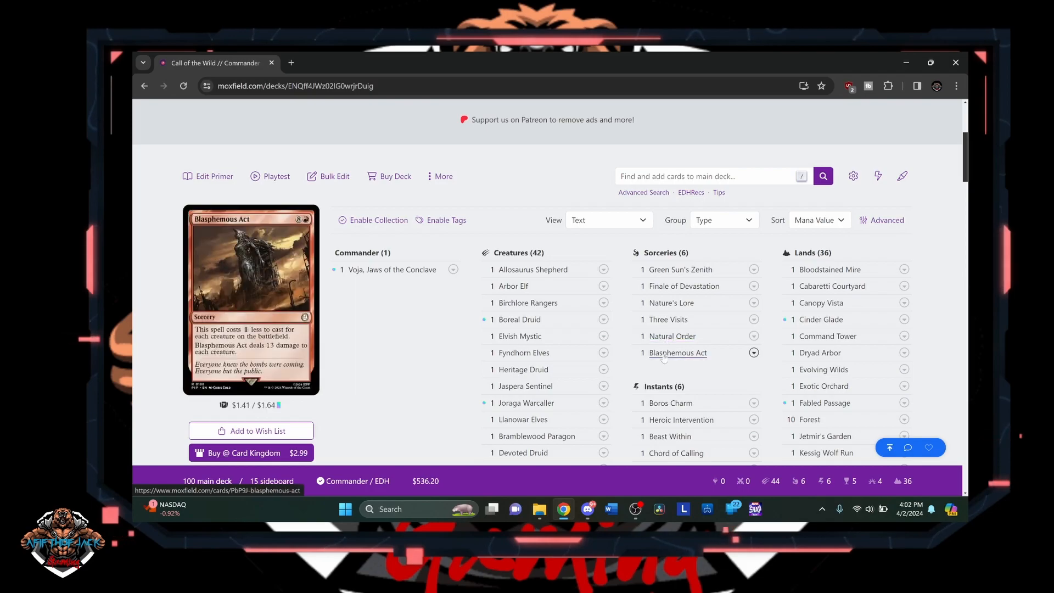
{"action": "mouse_move", "coordinate": [668, 319]}
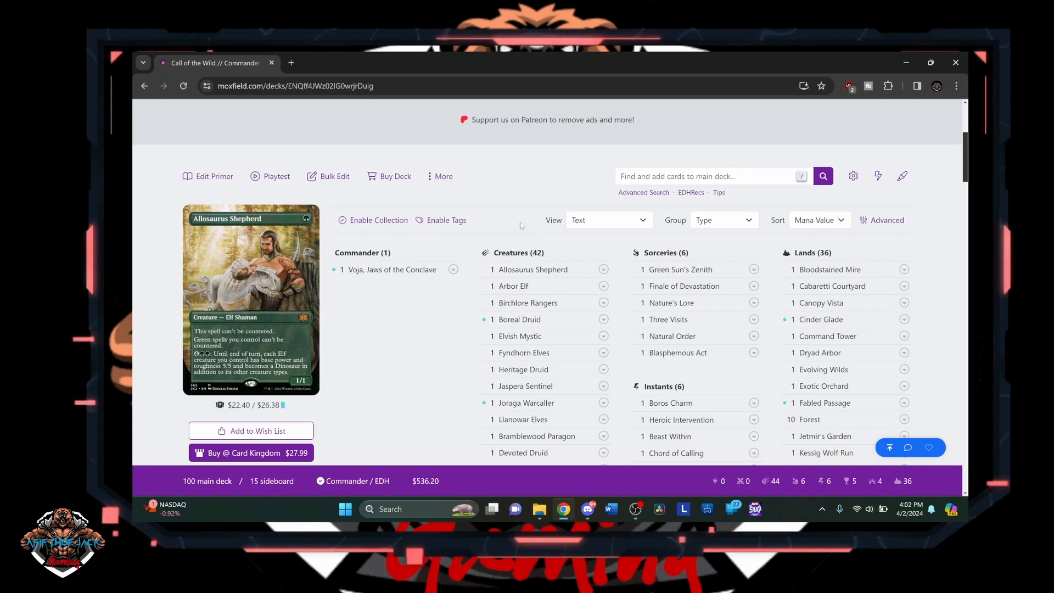
{"action": "right_click", "coordinate": [496, 191]}
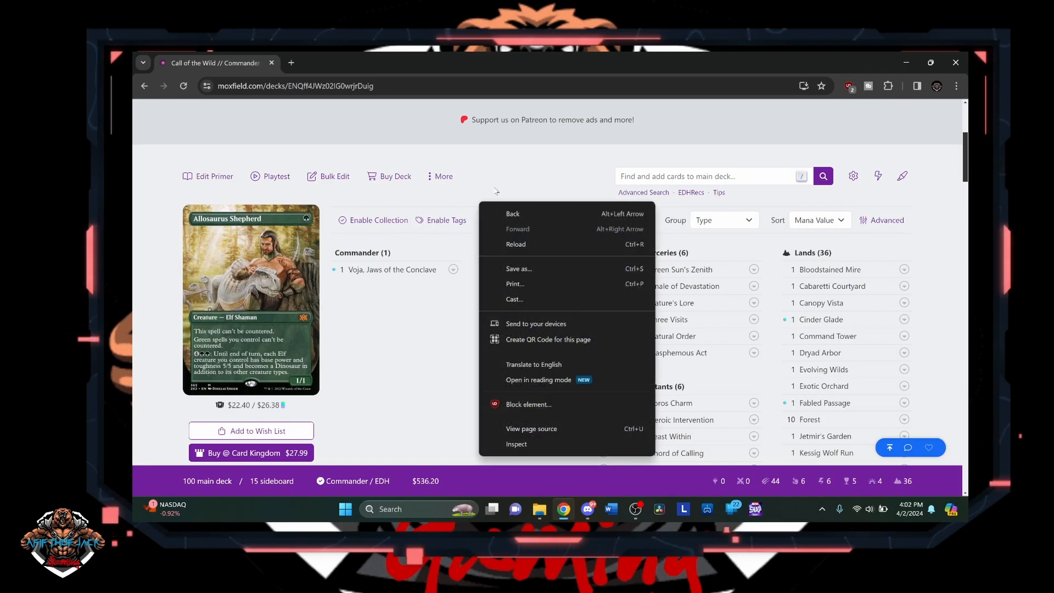
{"action": "left_click", "coordinate": [502, 185]}
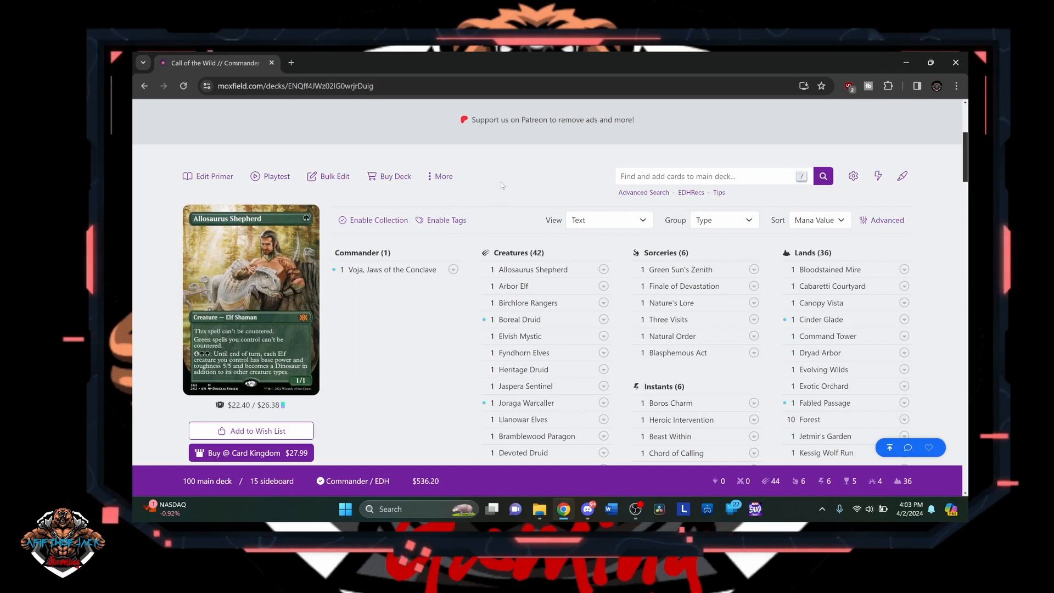
{"action": "mouse_move", "coordinate": [558, 193]}
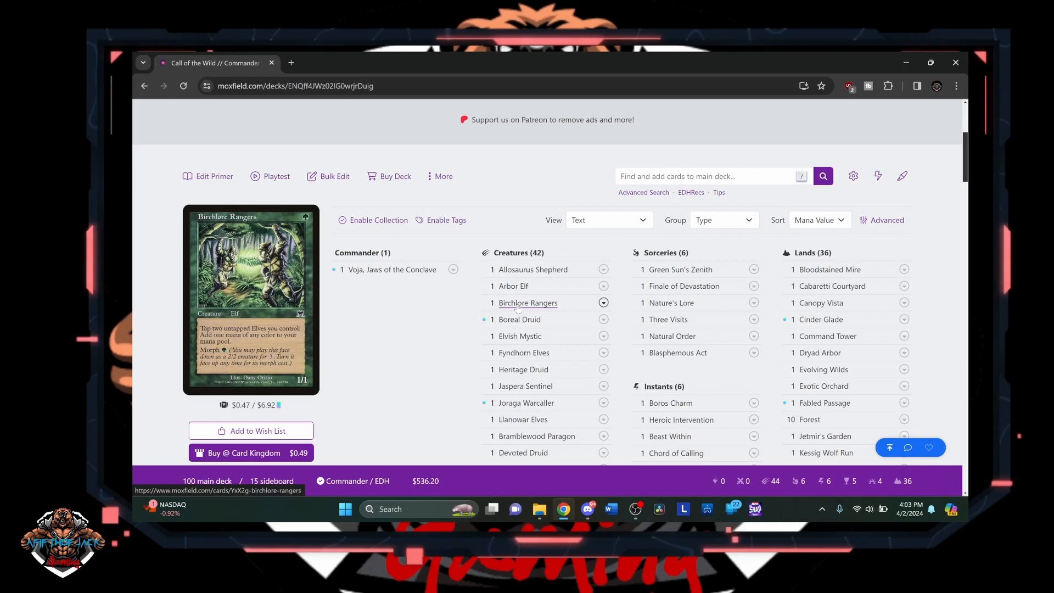
{"action": "mouse_move", "coordinate": [520, 336]}
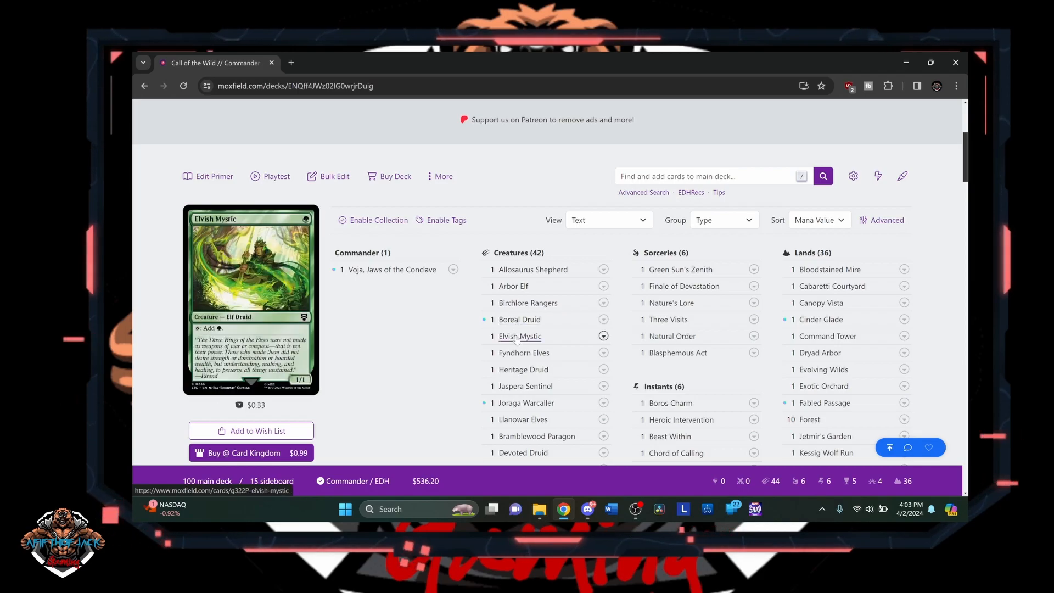
{"action": "mouse_move", "coordinate": [510, 341]}
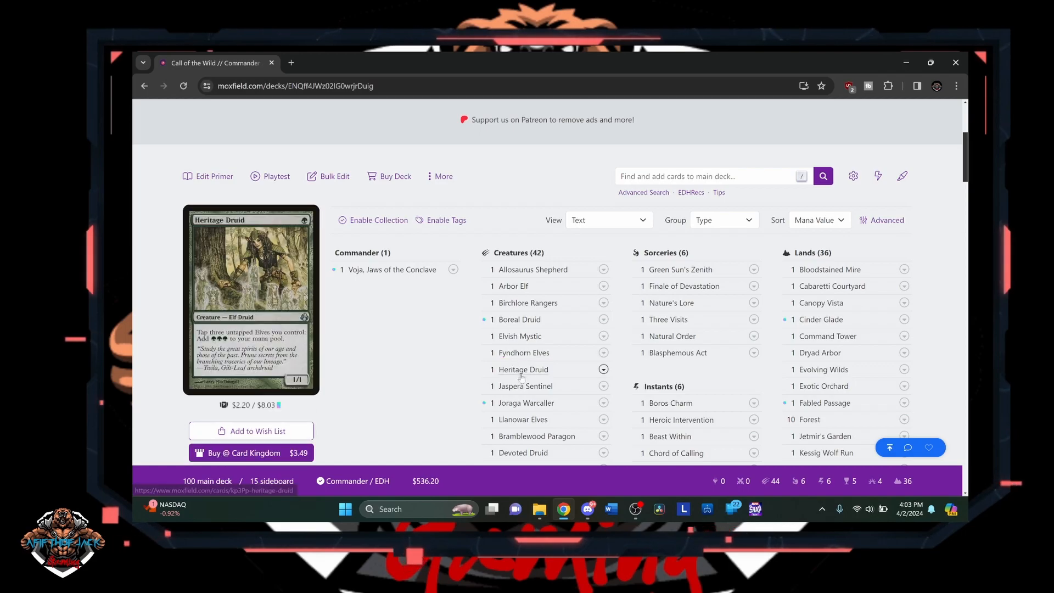
{"action": "mouse_move", "coordinate": [522, 391]}
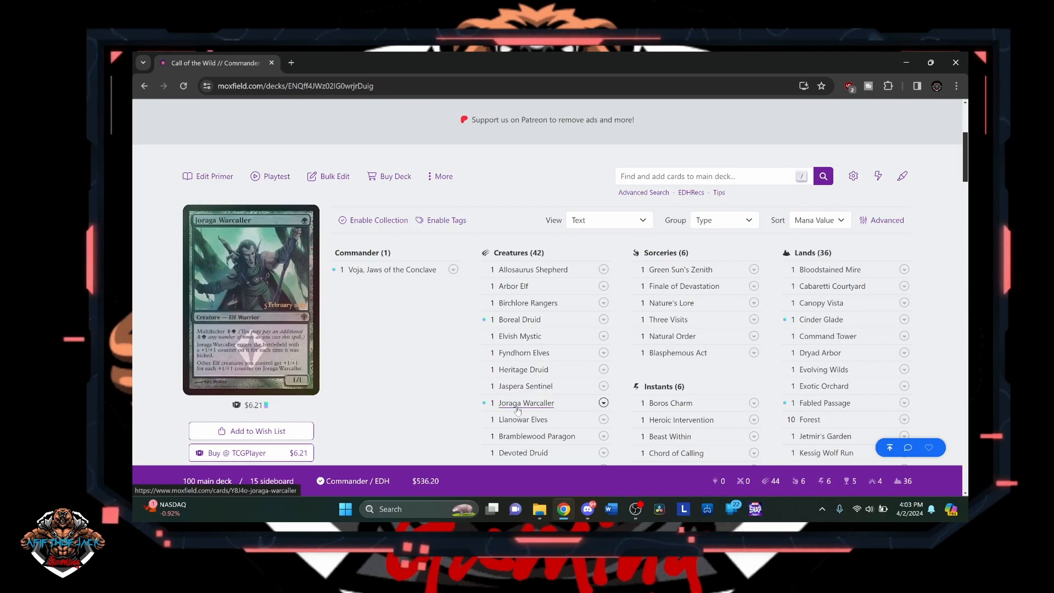
{"action": "mouse_move", "coordinate": [440, 400]}
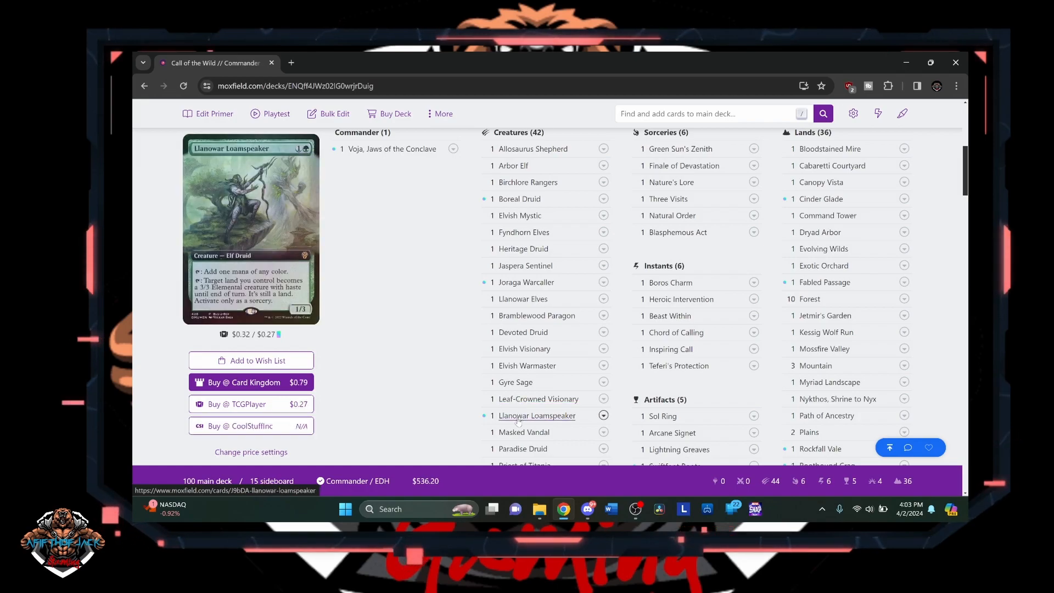
- Scroll past Moon-Blessed Cleric and Wood Elves toward Craterhoof Behemoth and the sideboard
{"action": "scroll", "scroll_direction": "down", "scroll_amount": 3}
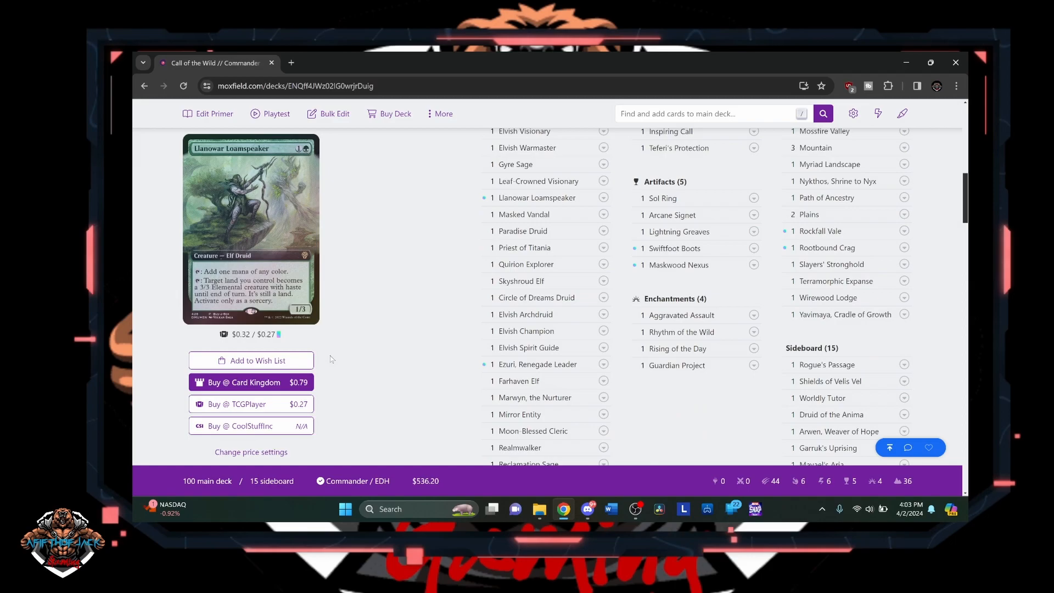
{"action": "scroll", "scroll_direction": "down", "scroll_amount": 3}
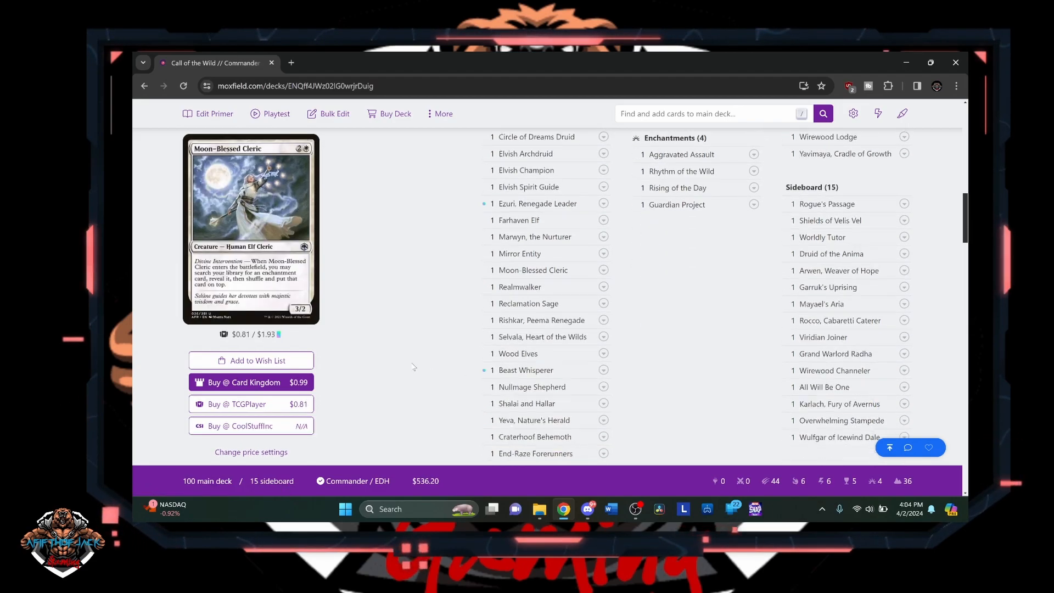
{"action": "scroll", "scroll_direction": "down", "scroll_amount": 3}
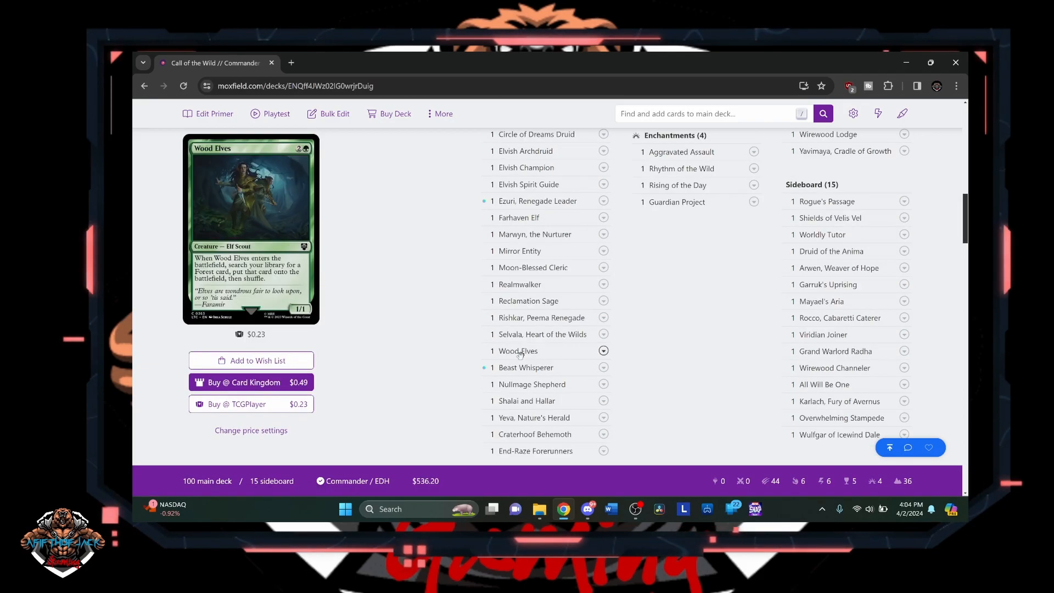
{"action": "mouse_move", "coordinate": [520, 386]}
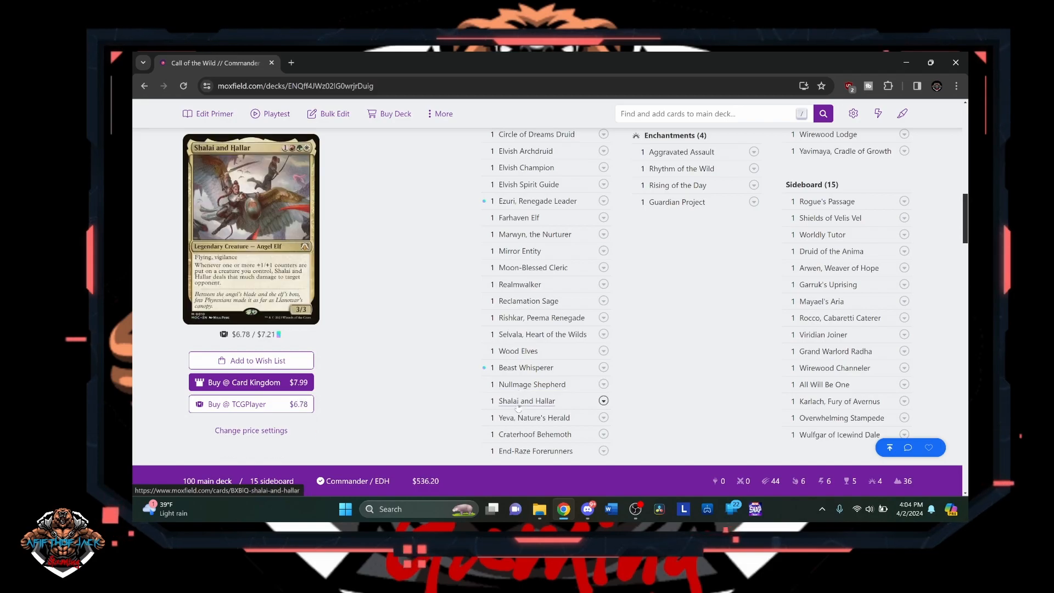
{"action": "mouse_move", "coordinate": [520, 424]}
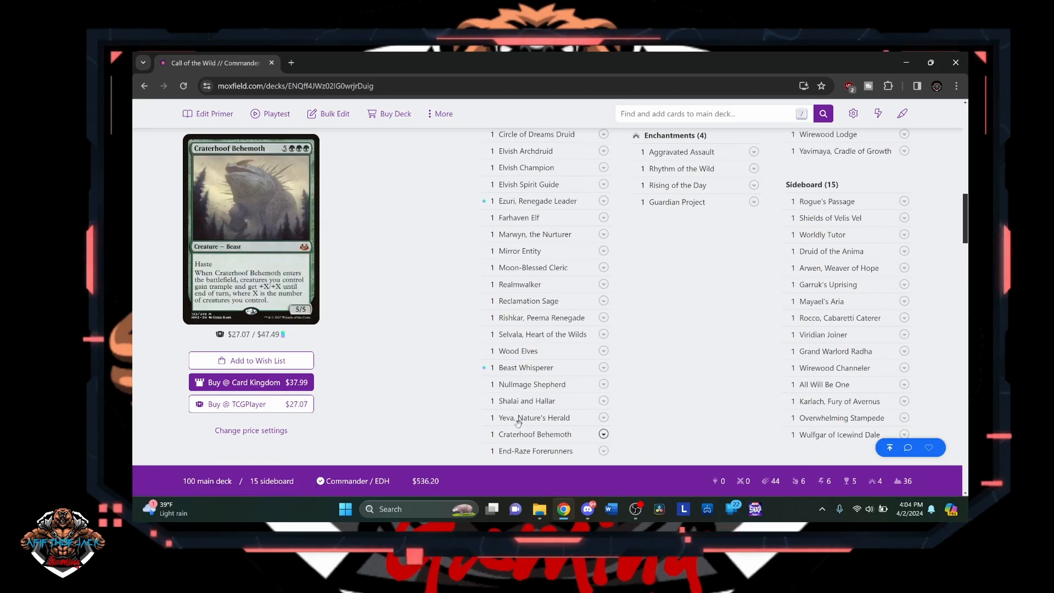
{"action": "mouse_move", "coordinate": [520, 426]}
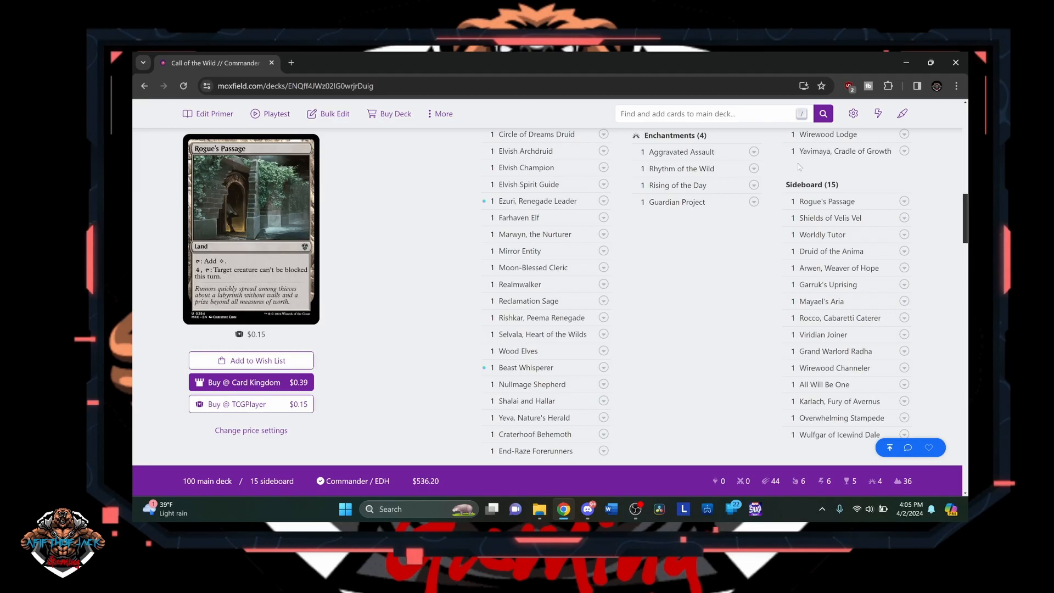
{"action": "mouse_move", "coordinate": [827, 202]}
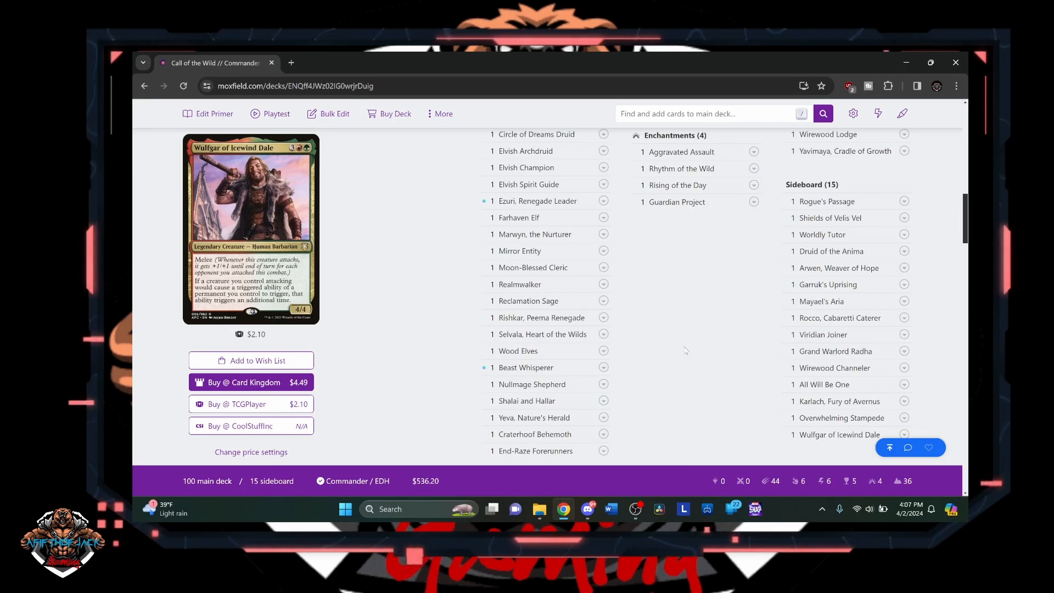
{"action": "mouse_move", "coordinate": [535, 451]}
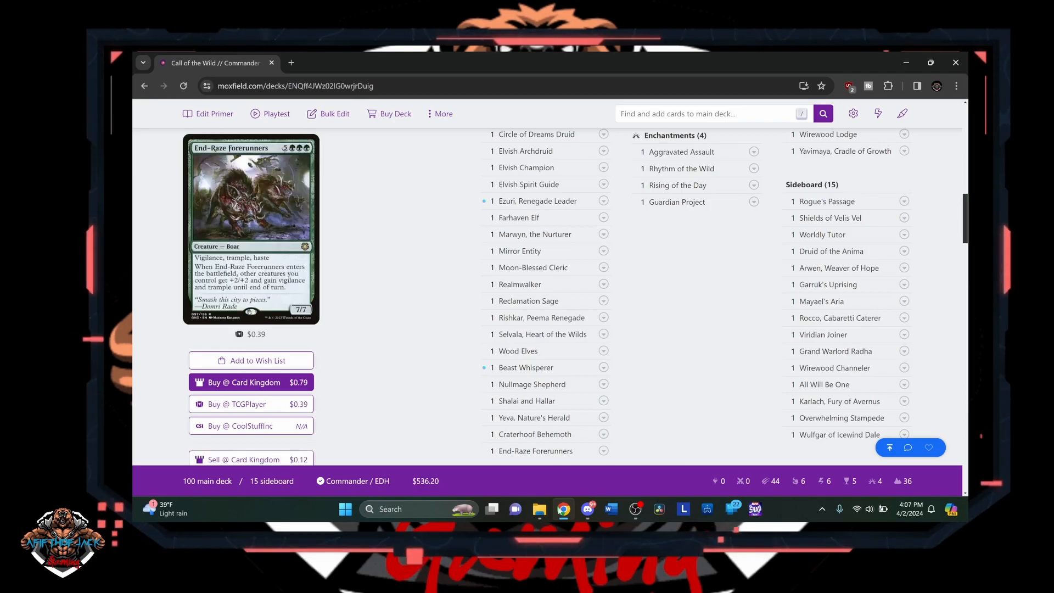